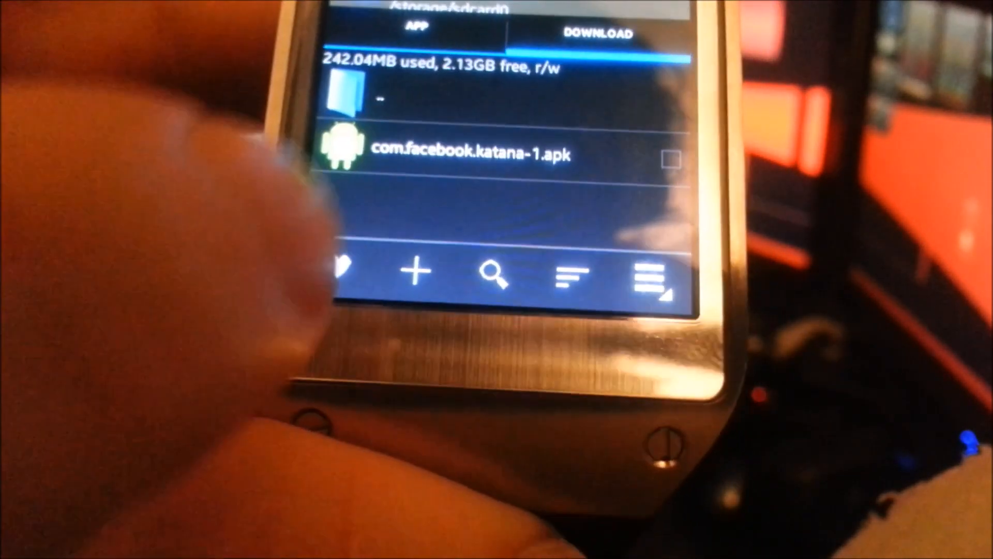
Step: Start installing com.facebook.katana-1.apk from the file manager's Download folder
left_click(467, 155)
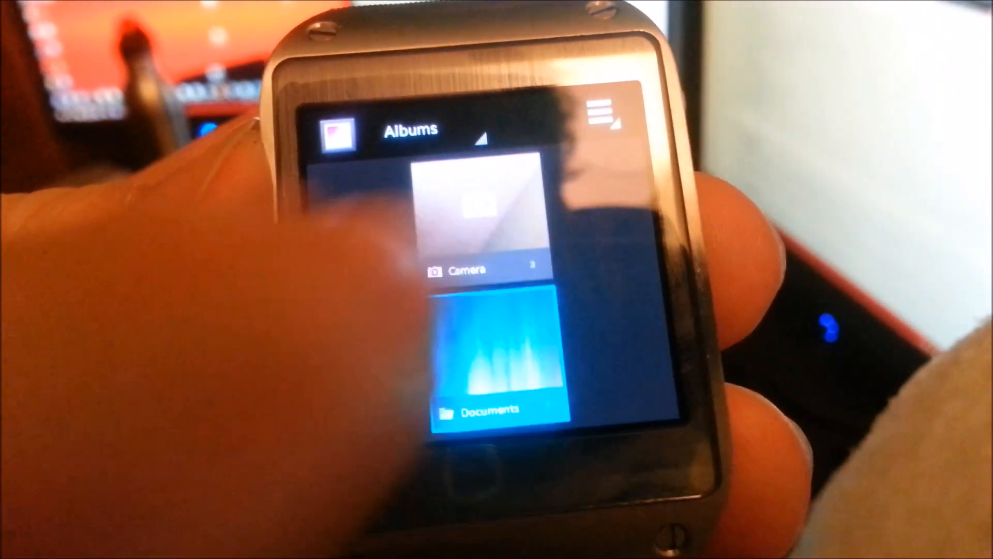
Step: Open the colourful streaked image from the Documents album in Gallery
left_click(501, 355)
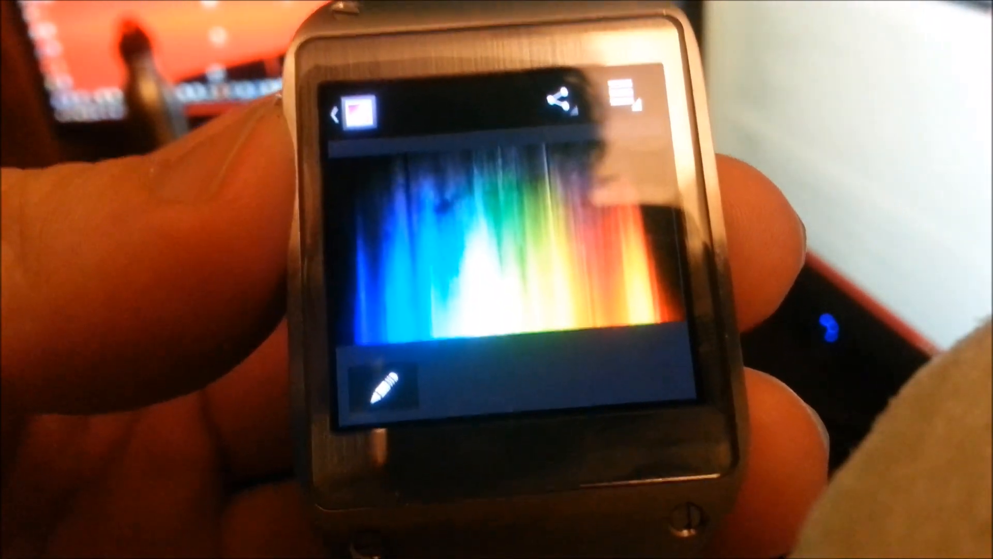